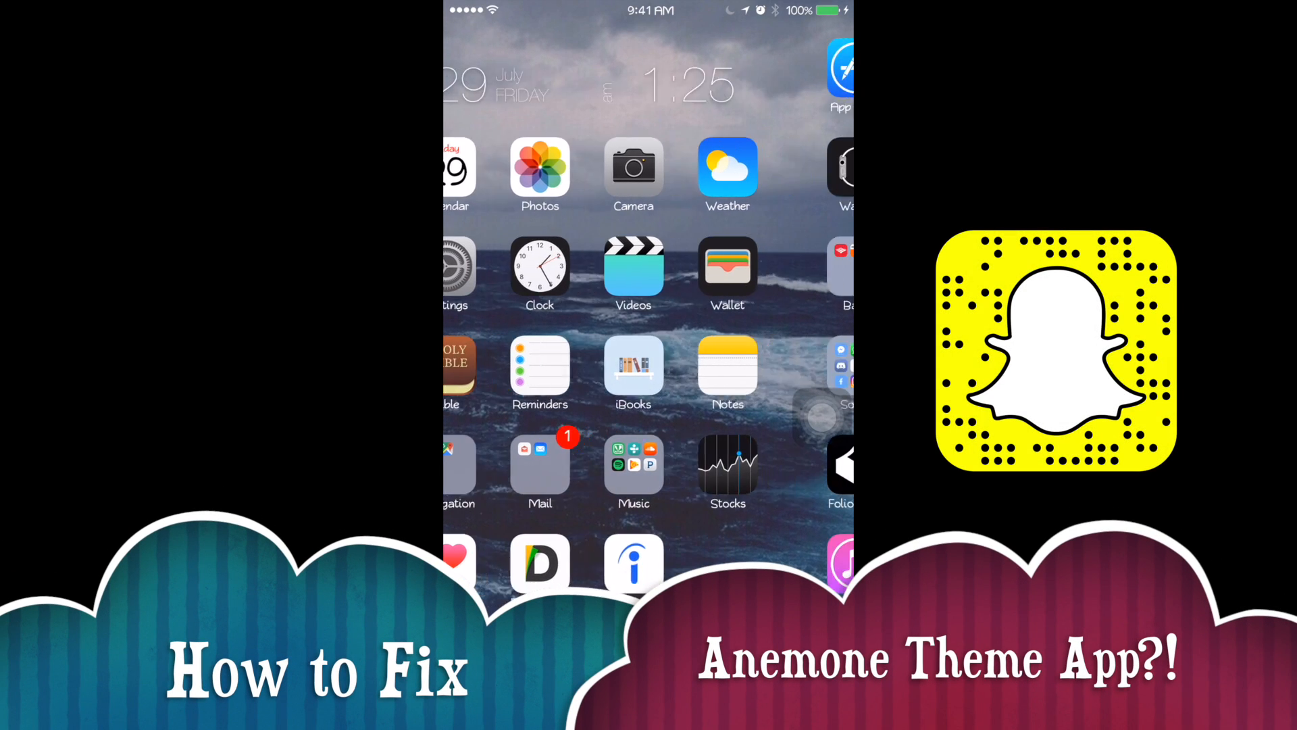
Swipe to the second home page and open the Cydia Tweaks folder.
scroll("left", 3)
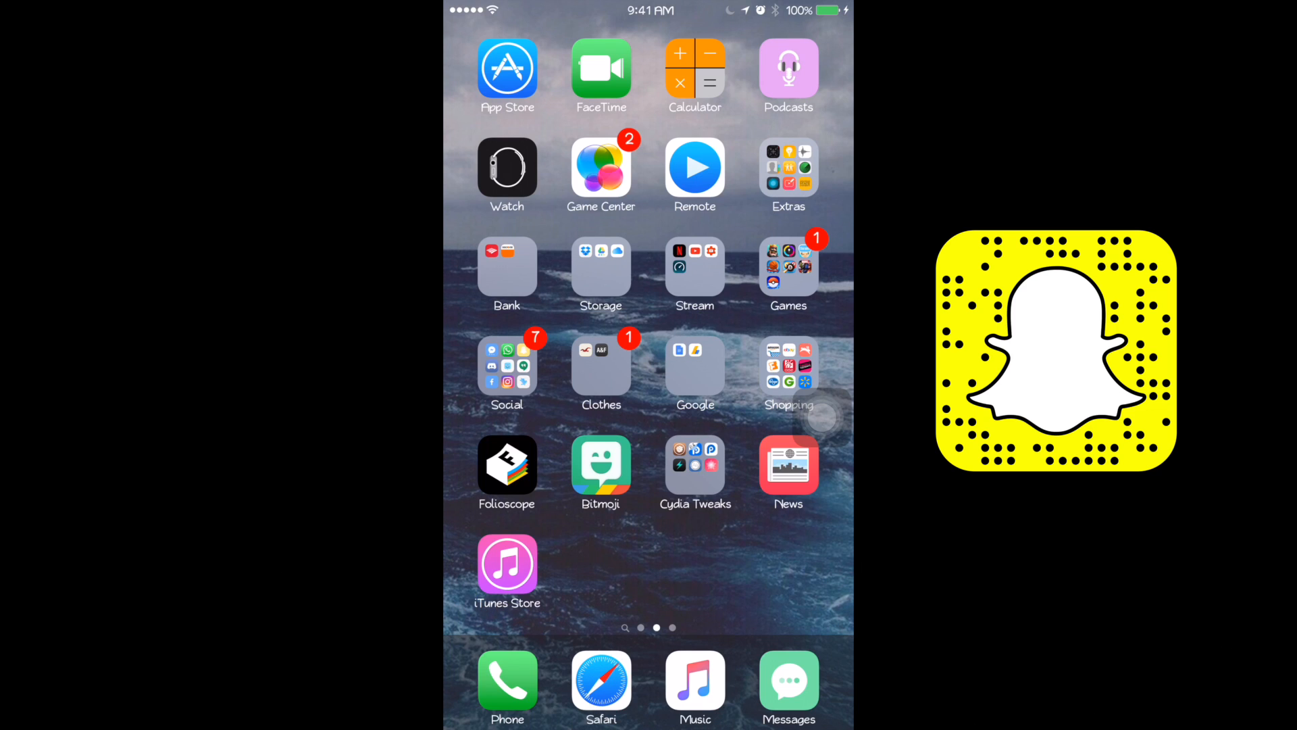
left_click(694, 473)
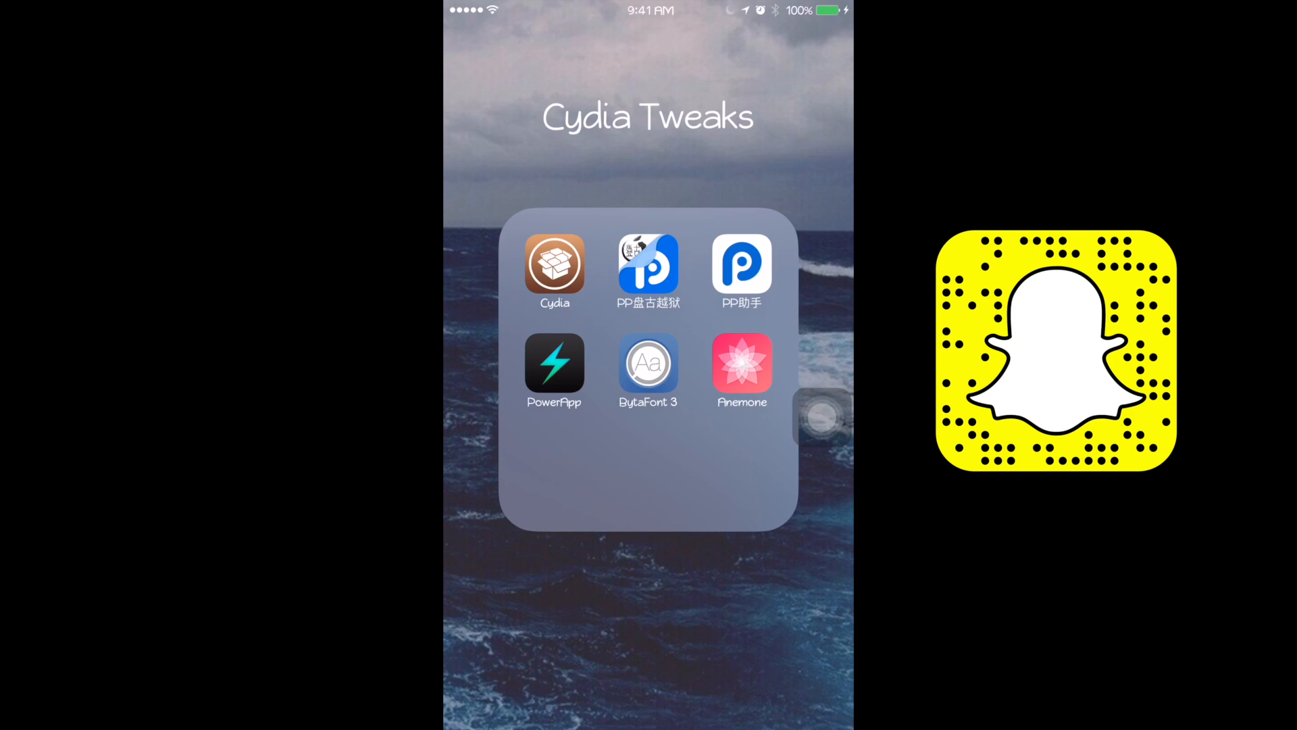
Launch Anemone, then return home and reopen the Cydia Tweaks folder.
left_click(742, 362)
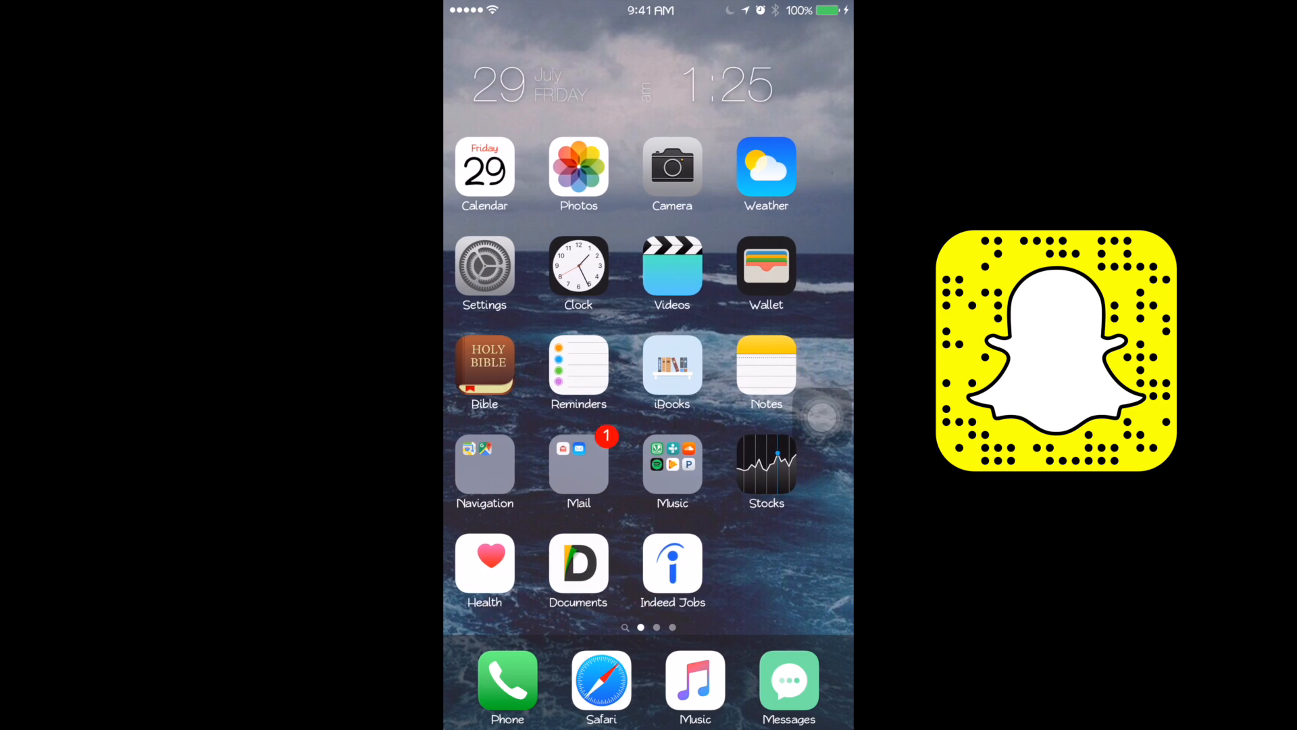
scroll("left", 3)
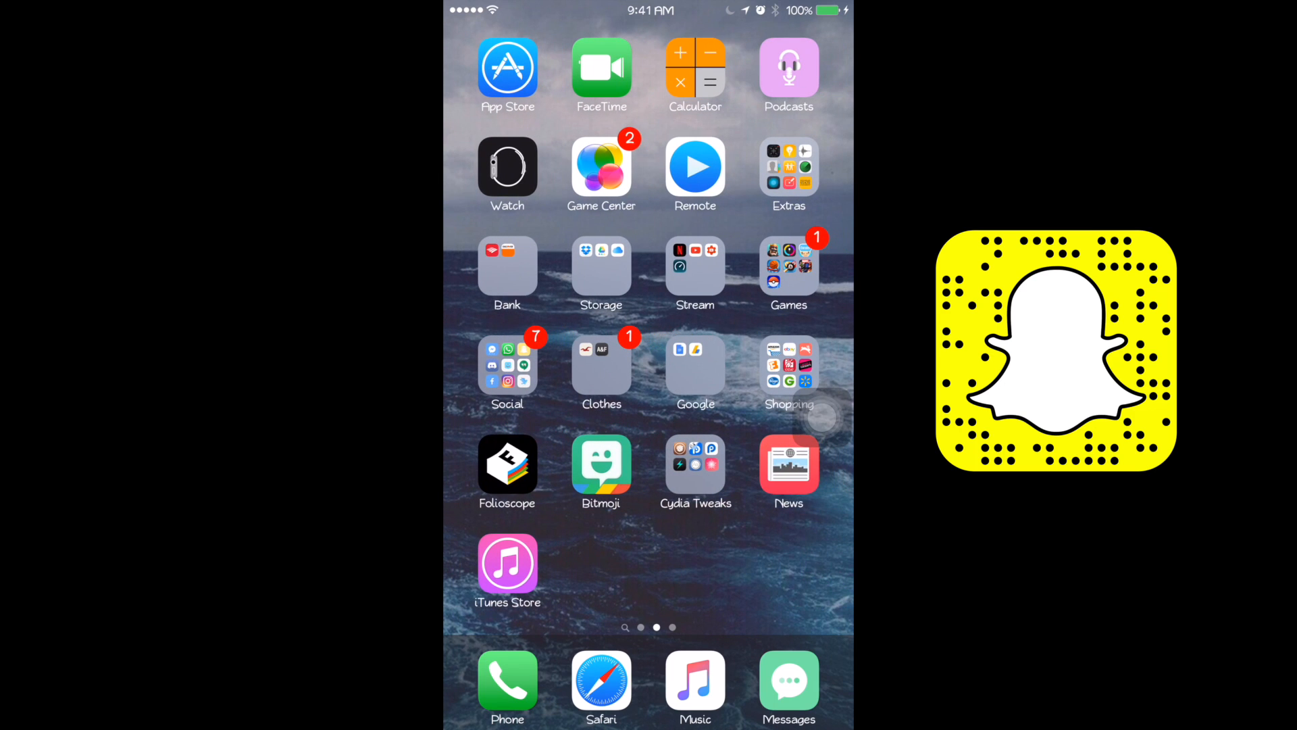
left_click(695, 472)
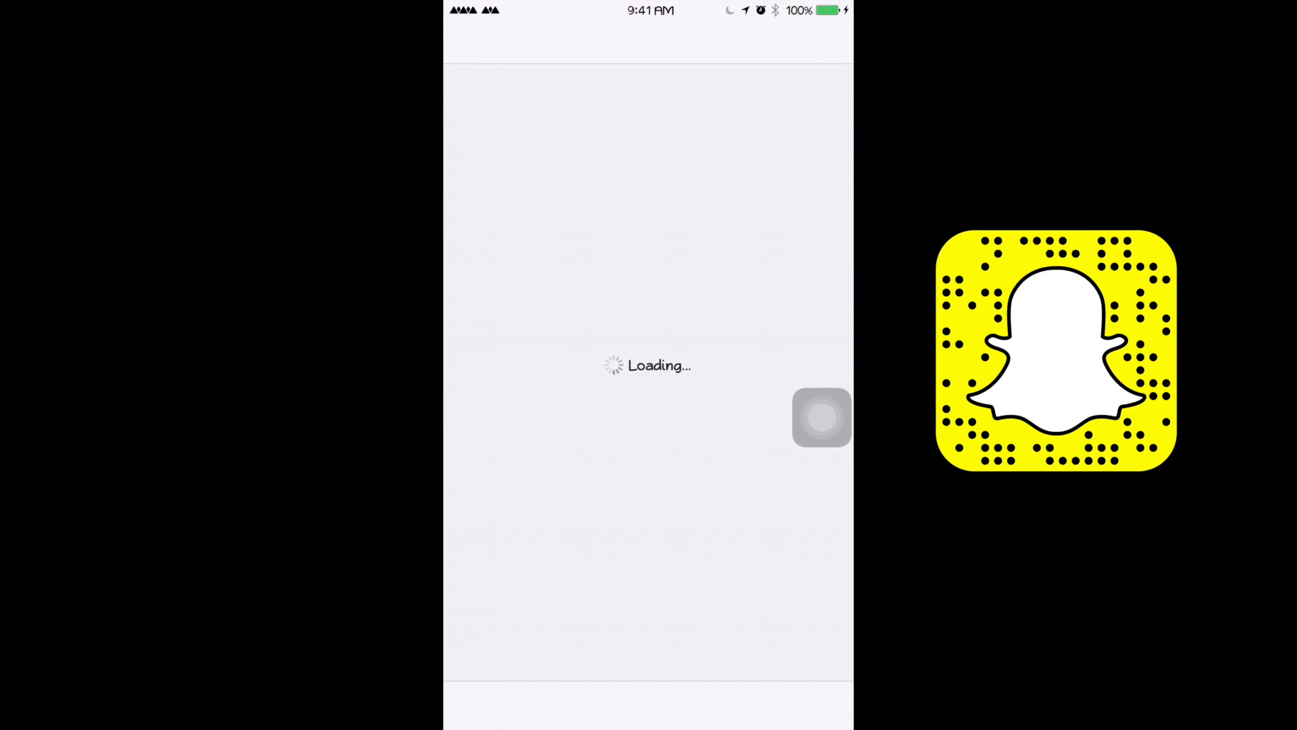
Search Cydia for 'Pow' and open the PowerApp details page (version 3.0.3).
left_click(812, 703)
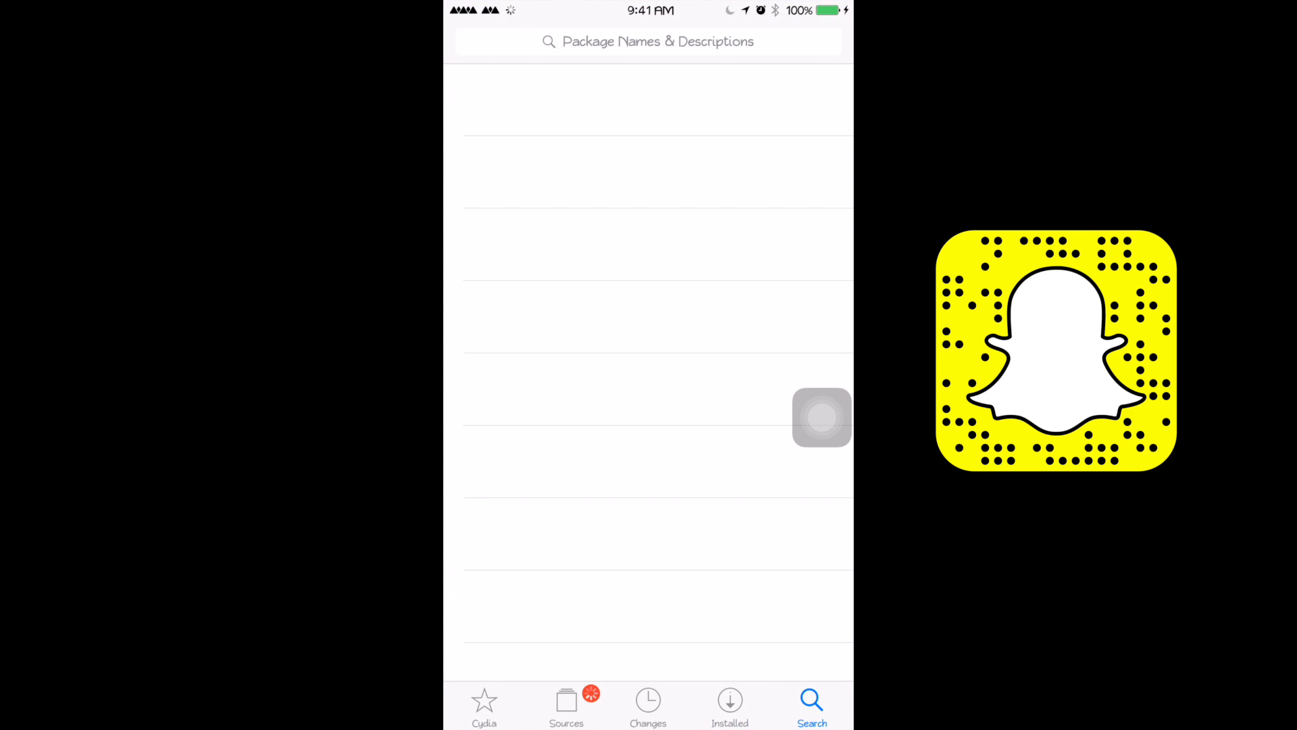
type("PowerS")
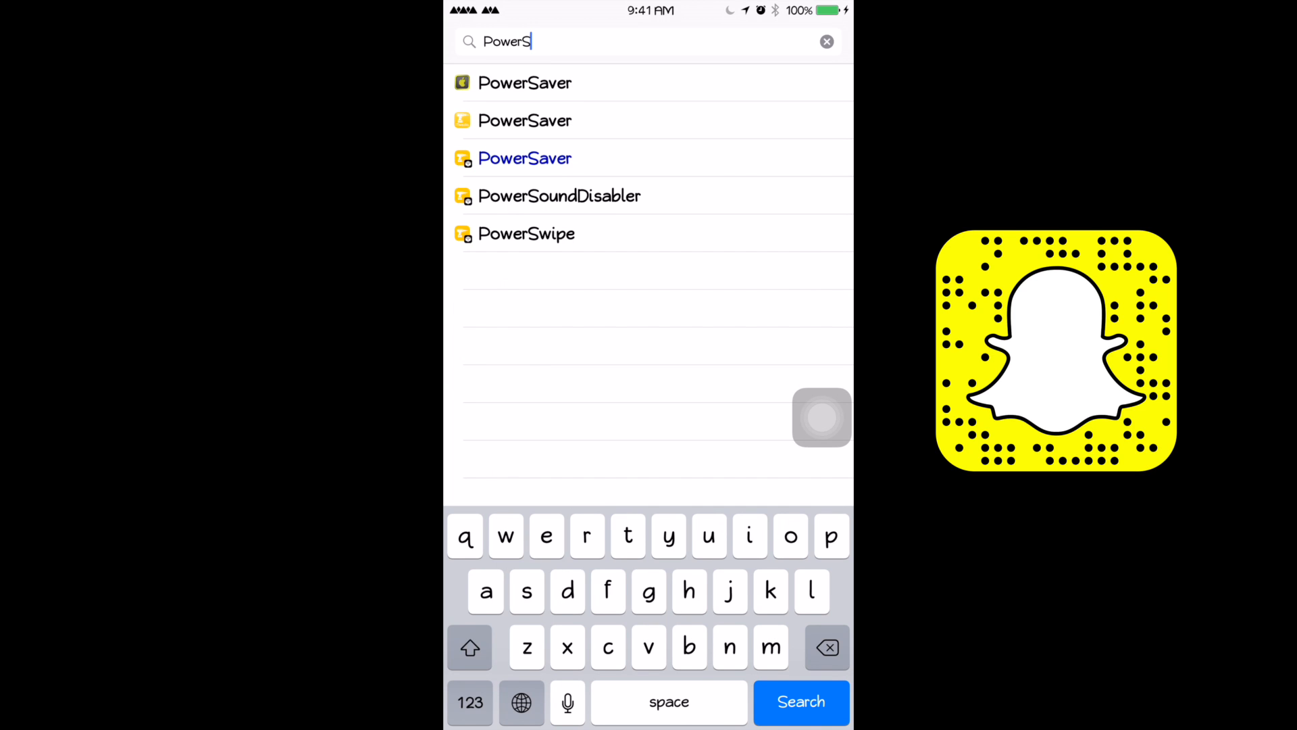
key("backspace")
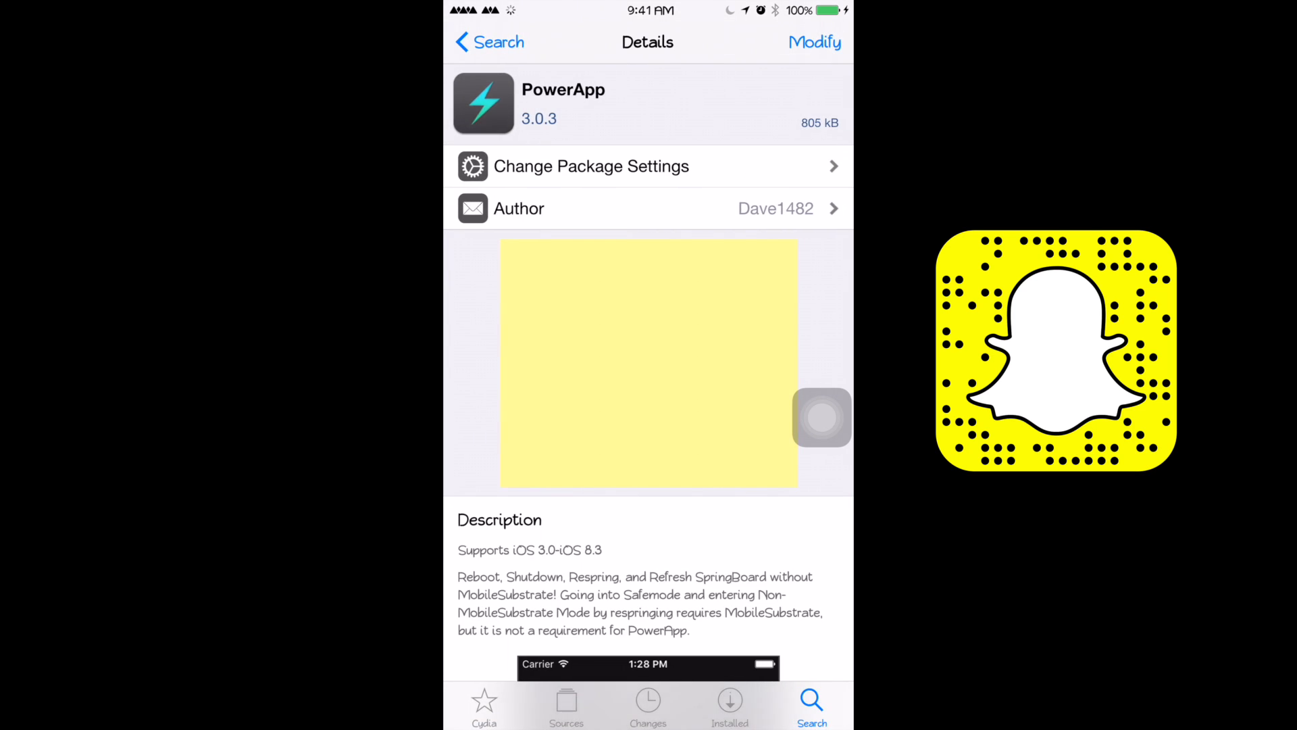
left_click(820, 417)
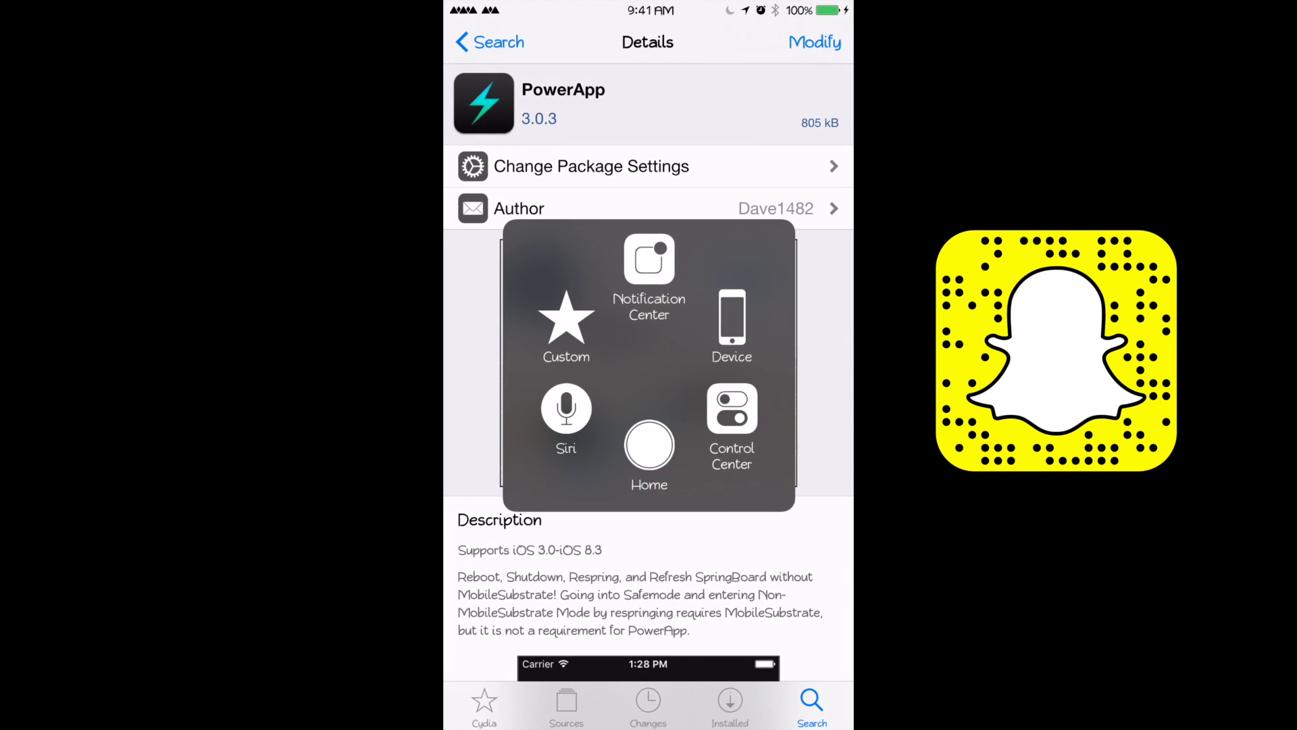
Return to the home screen via the AssistiveTouch Home button to reach PowerApp.
left_click(649, 447)
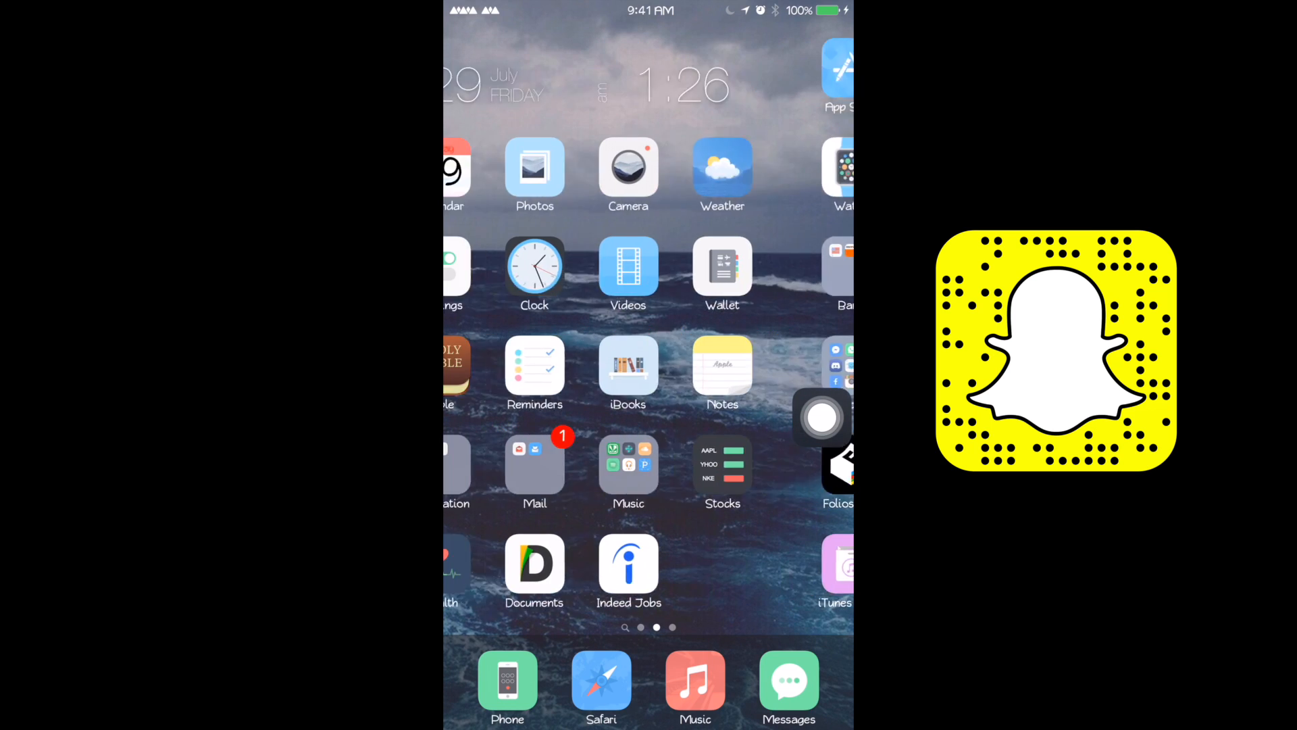
scroll("left", 3)
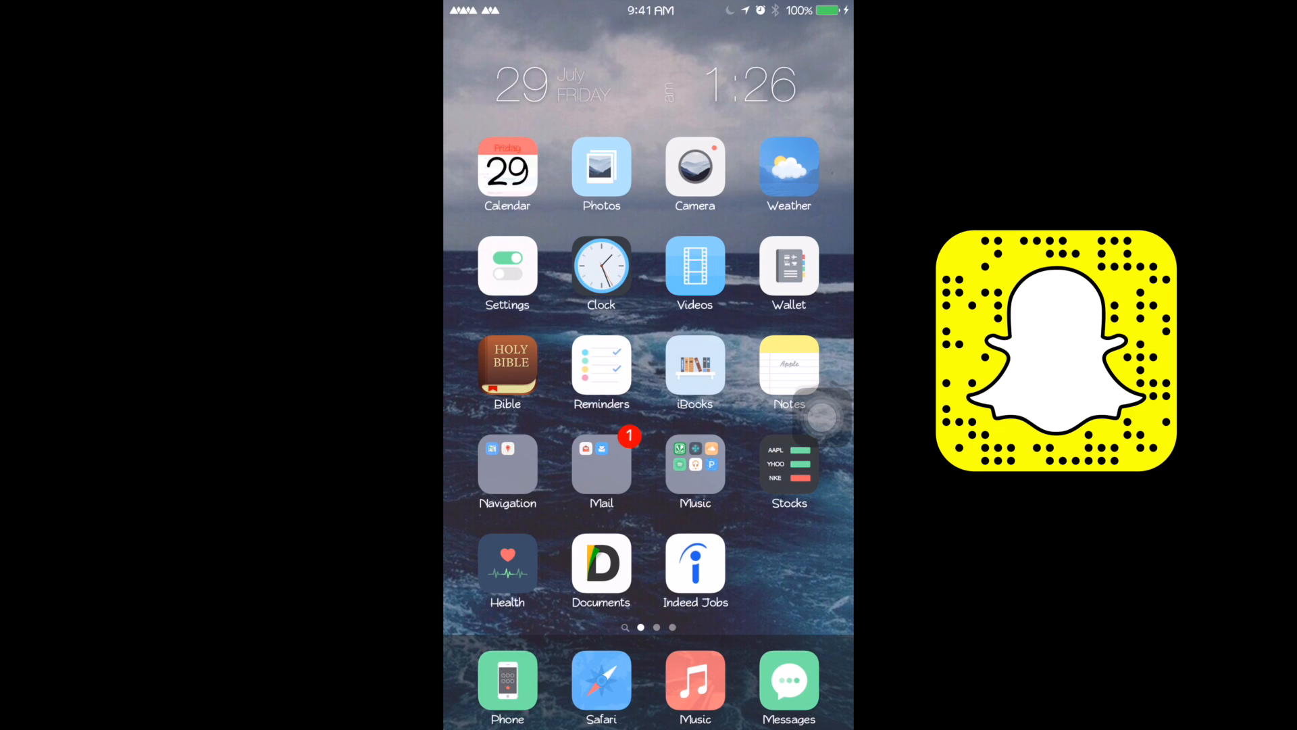
scroll("left", 3)
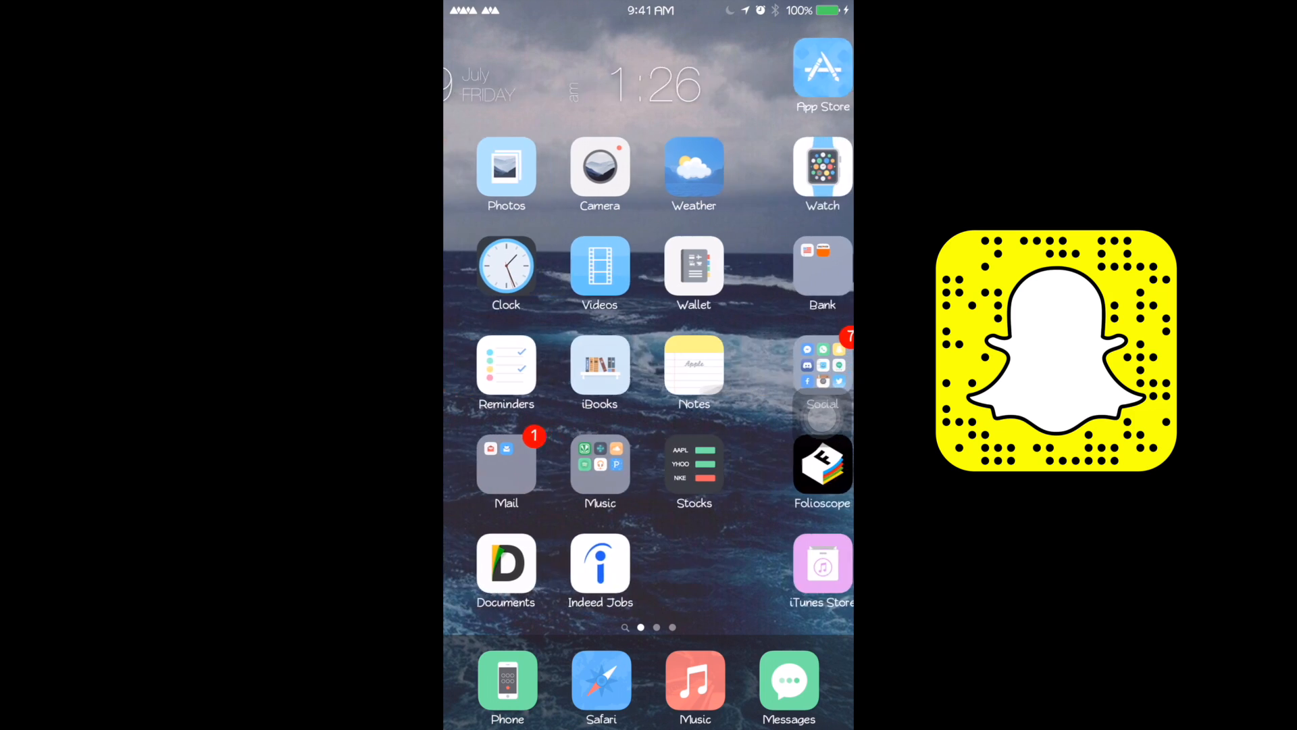
scroll("left", 3)
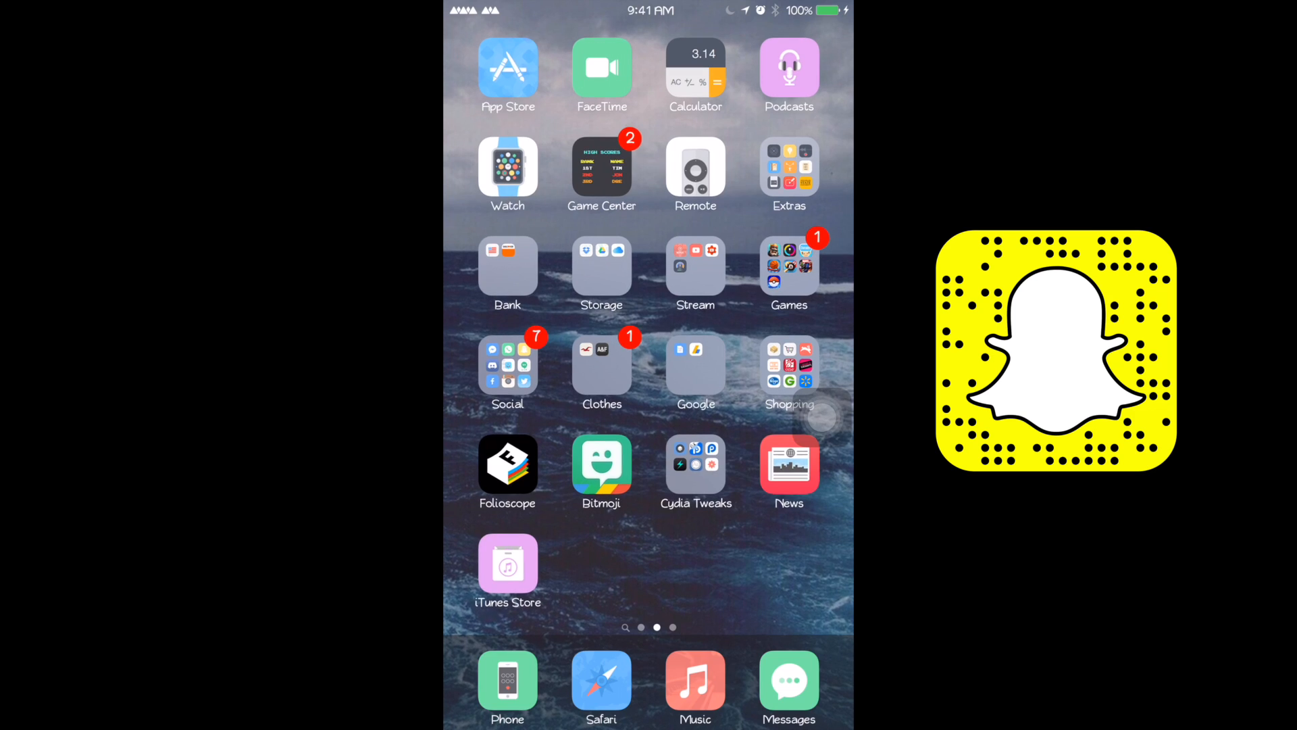